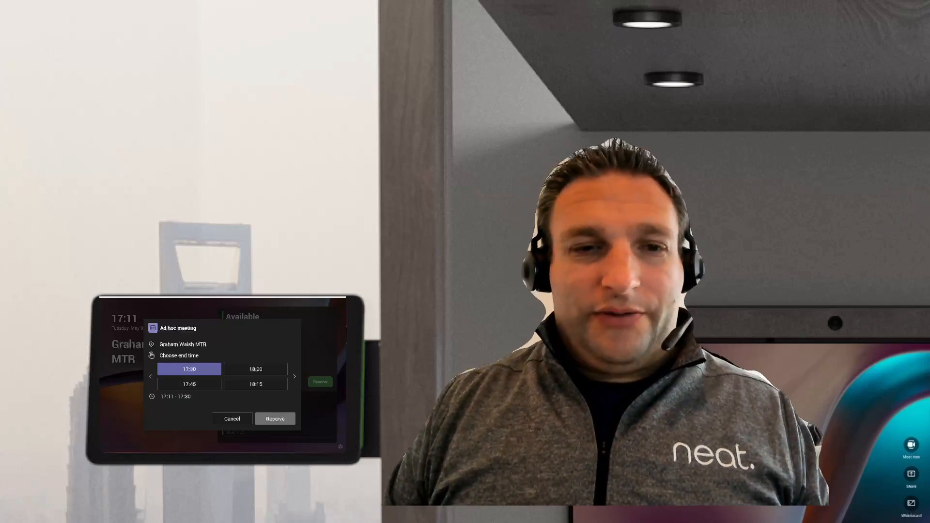
- Reserve the room until 17:30 from the Ad hoc meeting dialog
click(275, 418)
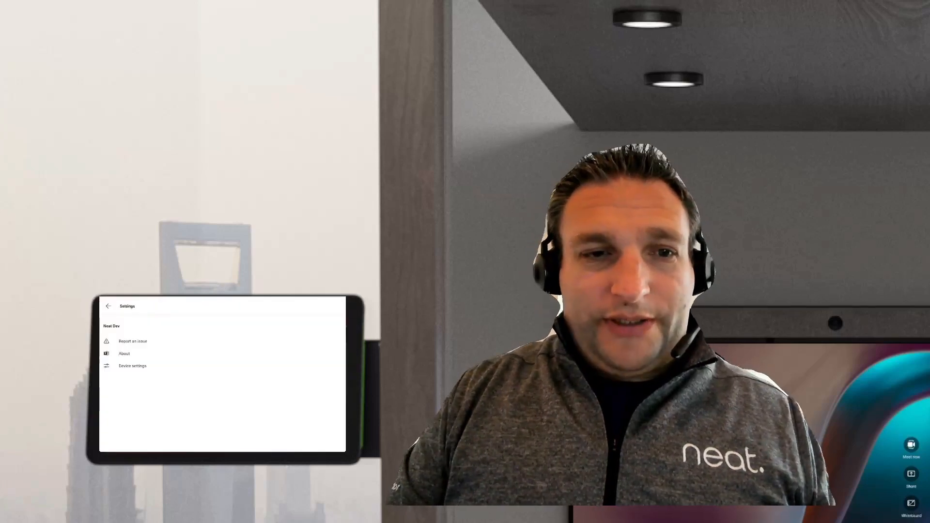
- Navigate through Device settings and Teams Admin Settings to the Meetings options
click(132, 365)
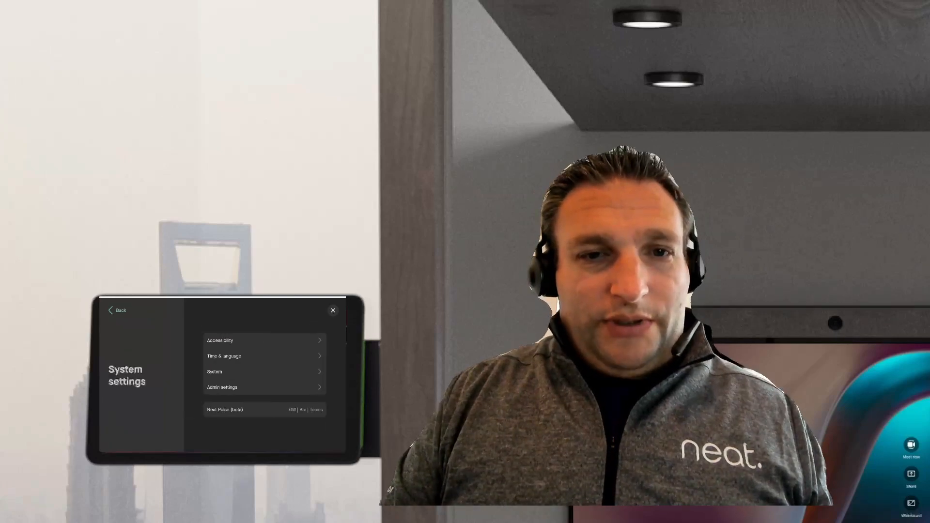
click(222, 387)
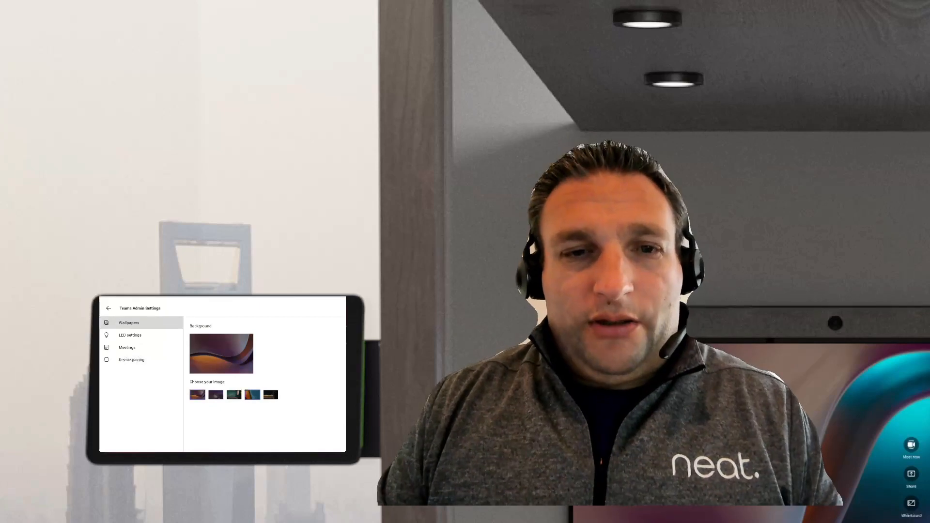
click(130, 334)
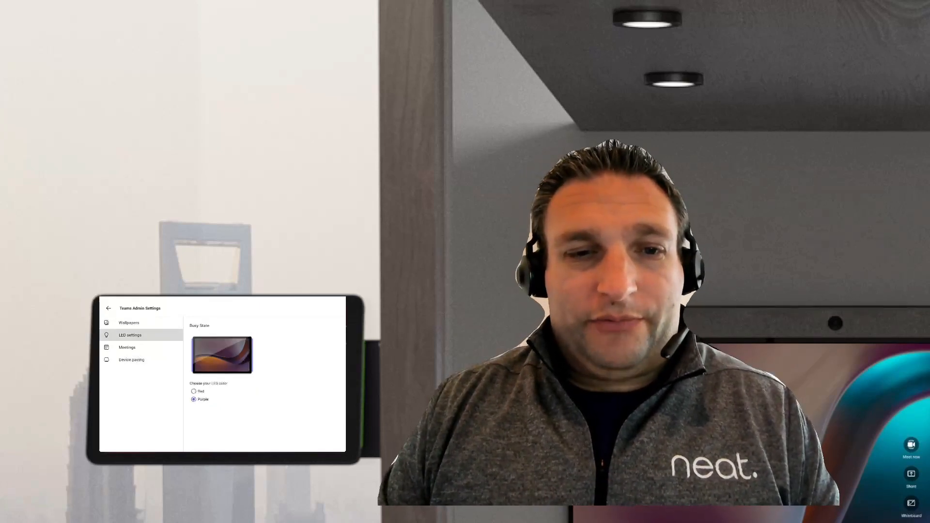
click(126, 347)
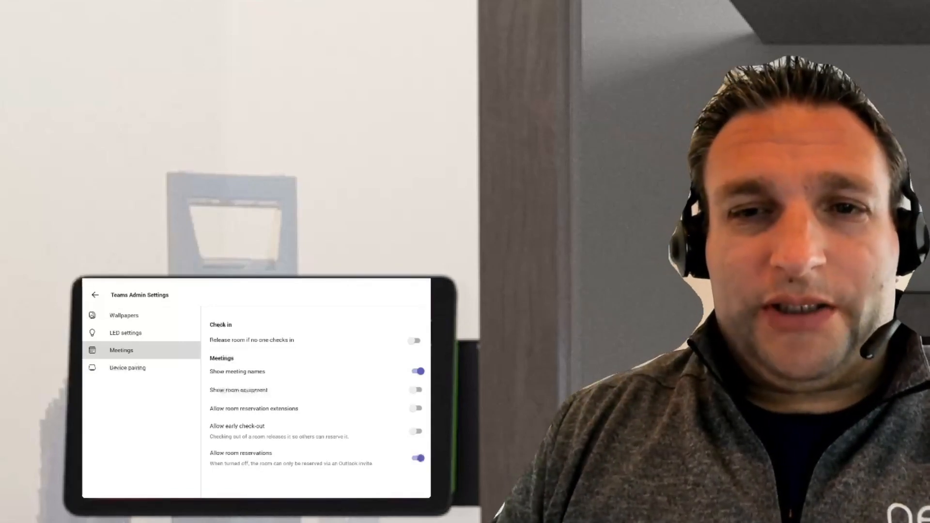
- Turn on 5-minute check-in release, reservation extensions and early check-out, then view device pairing
click(415, 340)
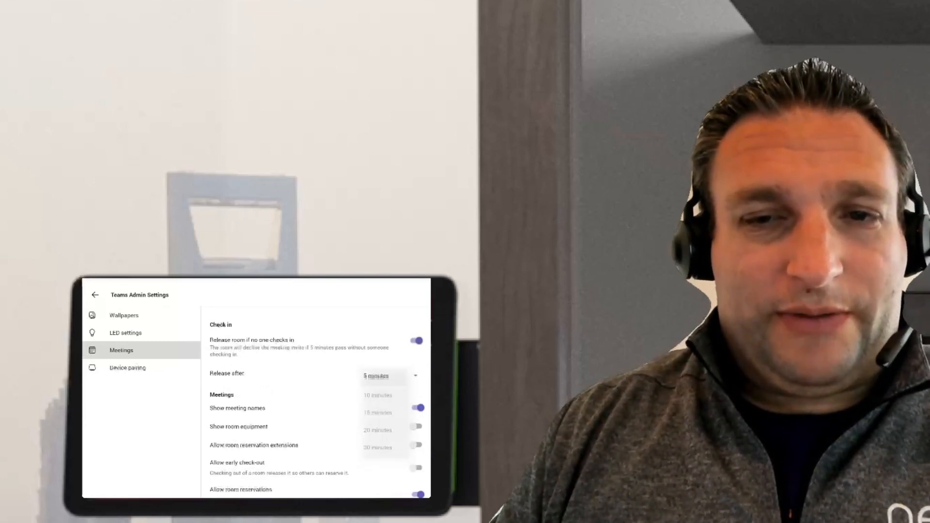
click(379, 377)
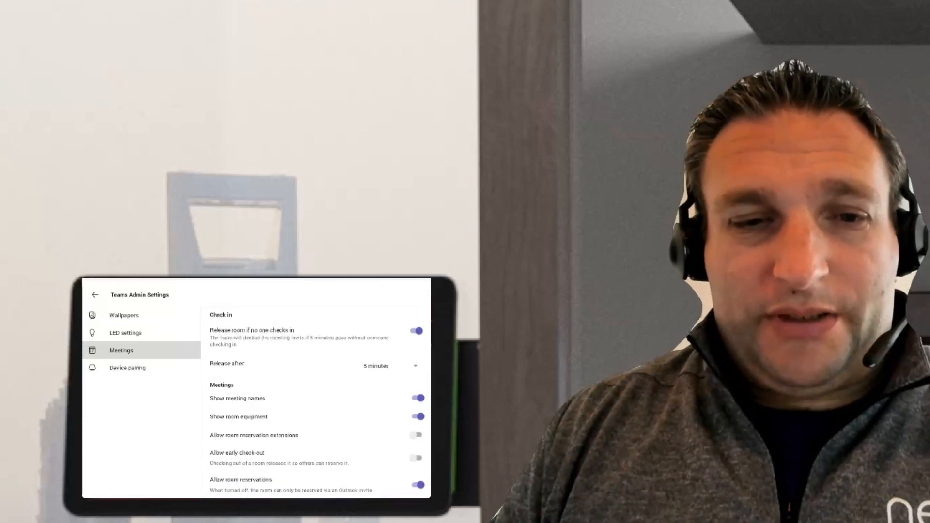
click(416, 435)
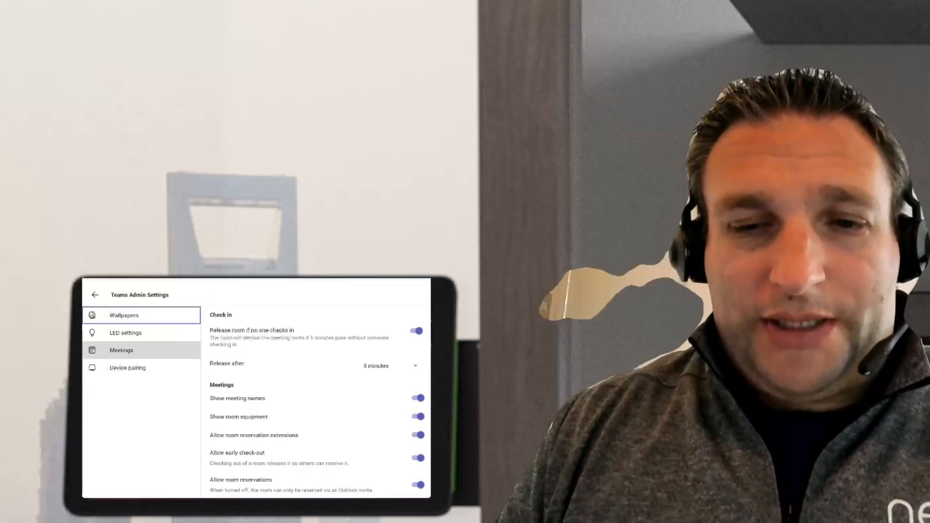
click(127, 367)
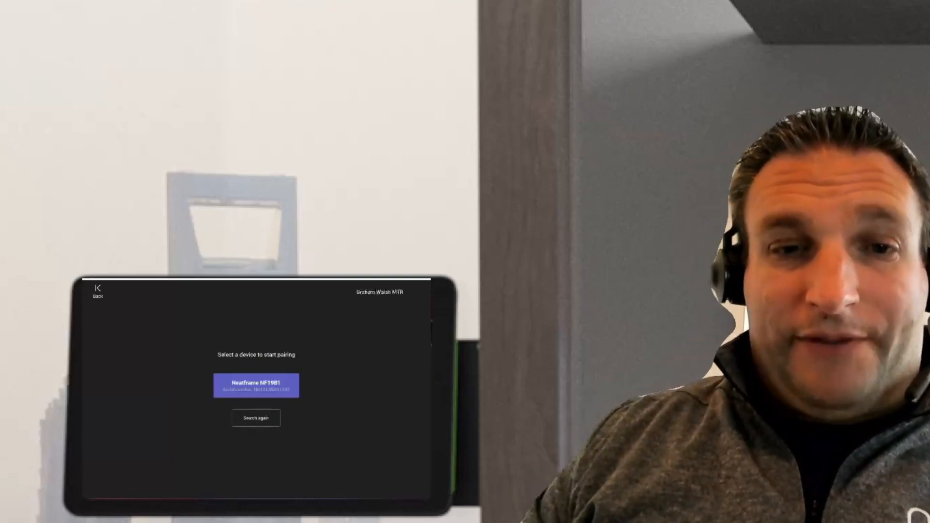
- Pair with Neatframe NF19B1 and turn on check-in and max occupancy notifications
click(256, 386)
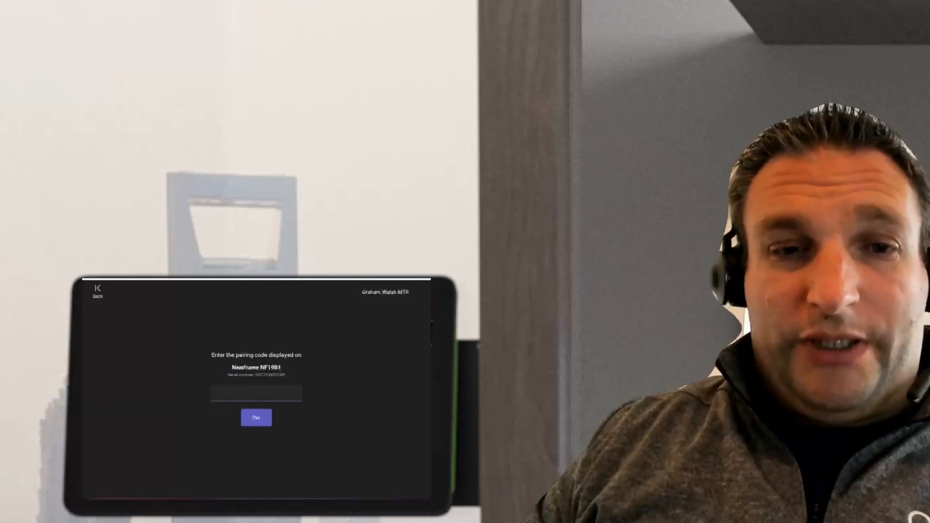
click(256, 393)
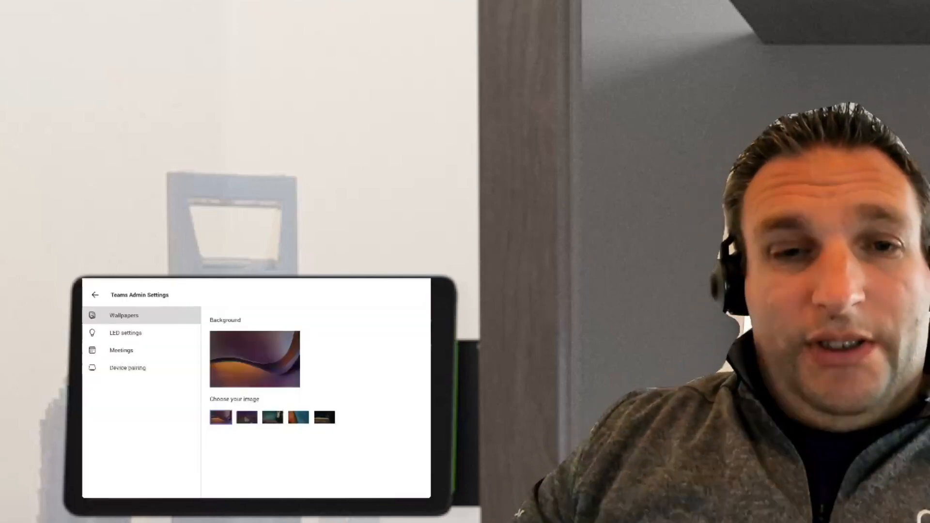
click(122, 350)
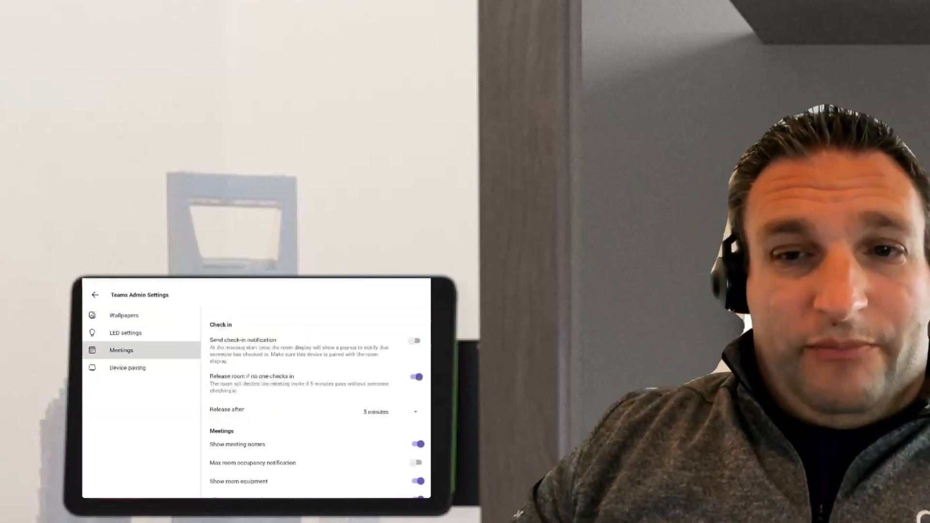
click(415, 340)
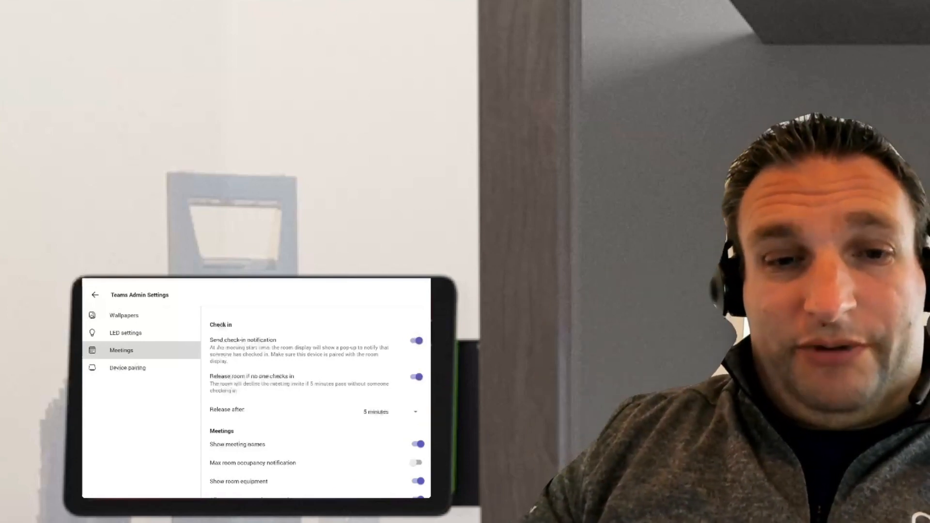
scroll(down, 3)
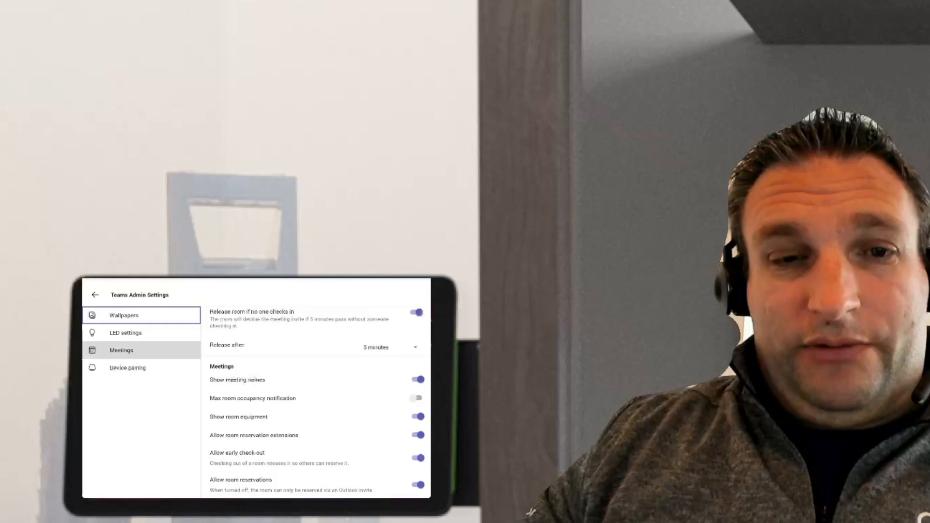
click(416, 398)
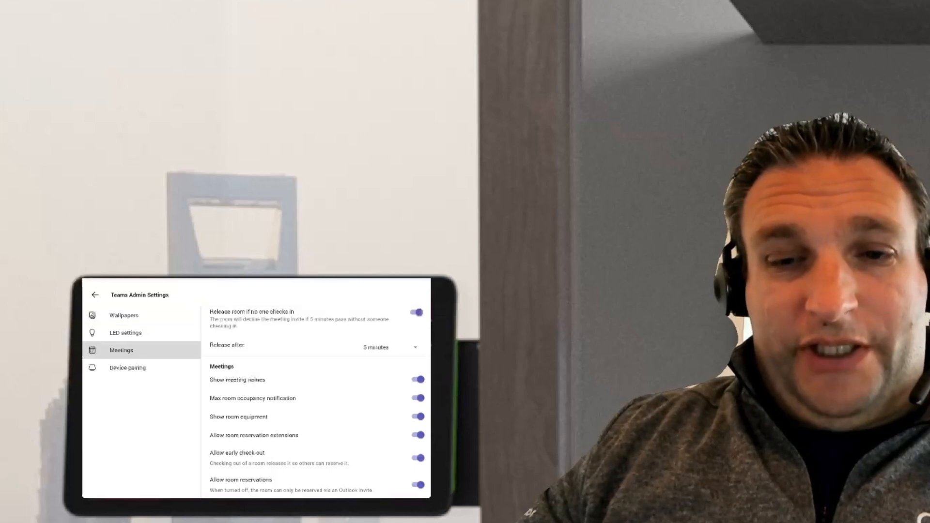
click(124, 315)
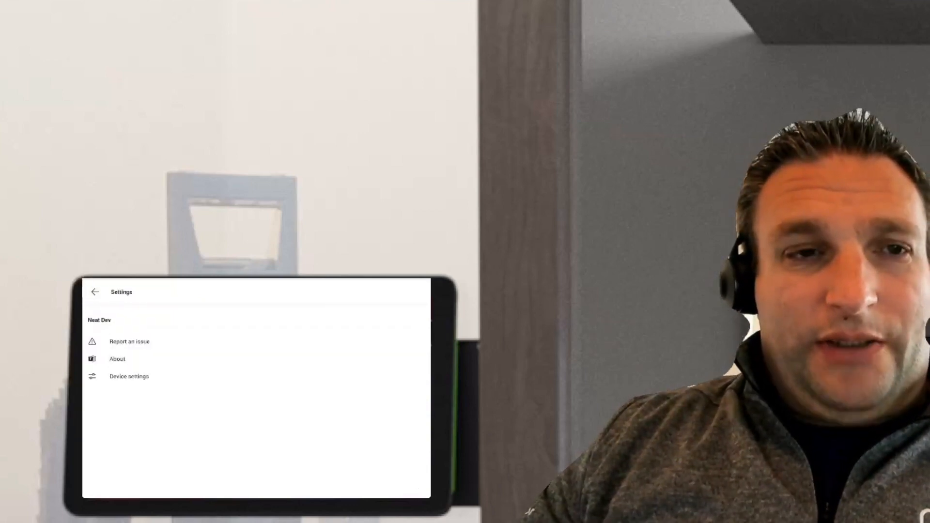
- Check the room equipment list from the home screen and return home
click(95, 291)
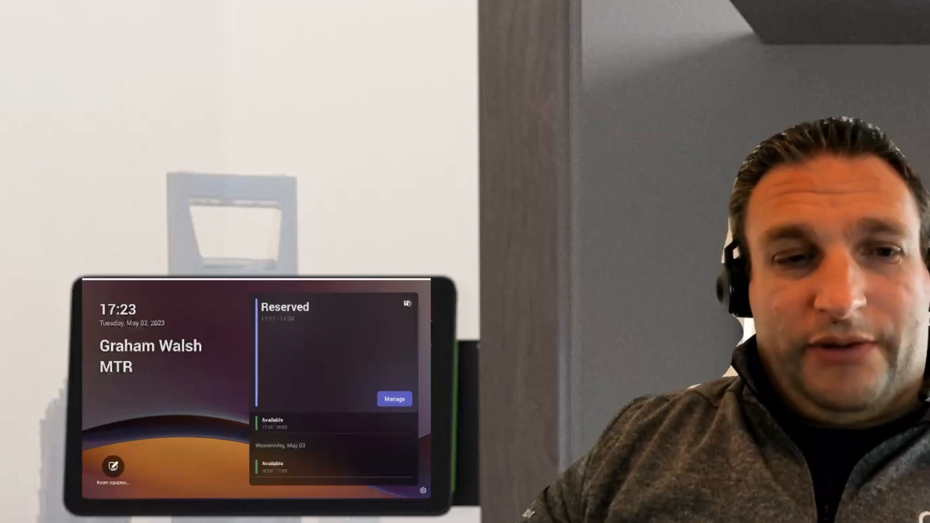
click(112, 465)
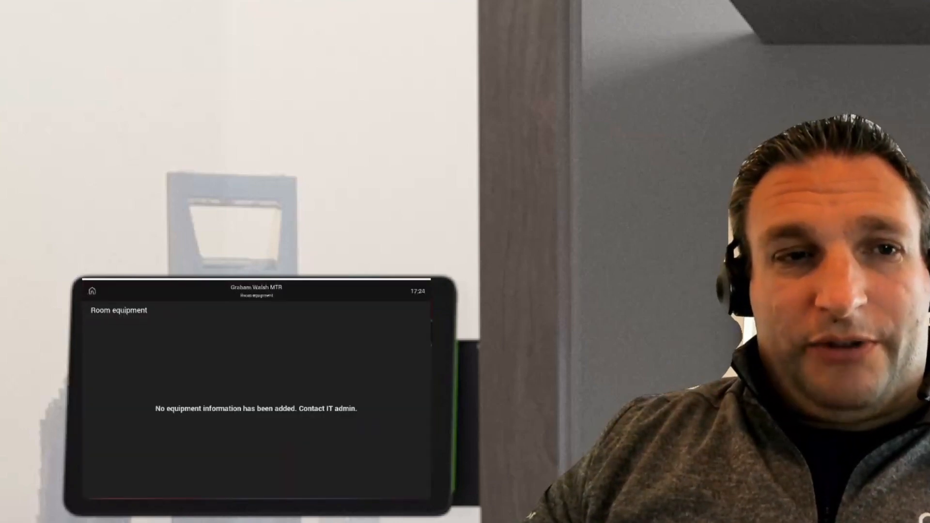
click(92, 291)
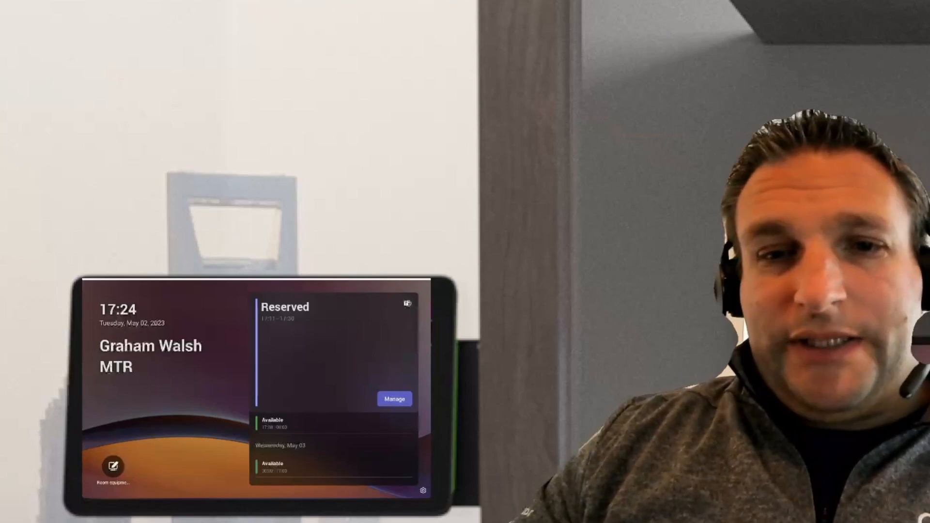
- Check out of the current reservation early and confirm ending it
click(394, 399)
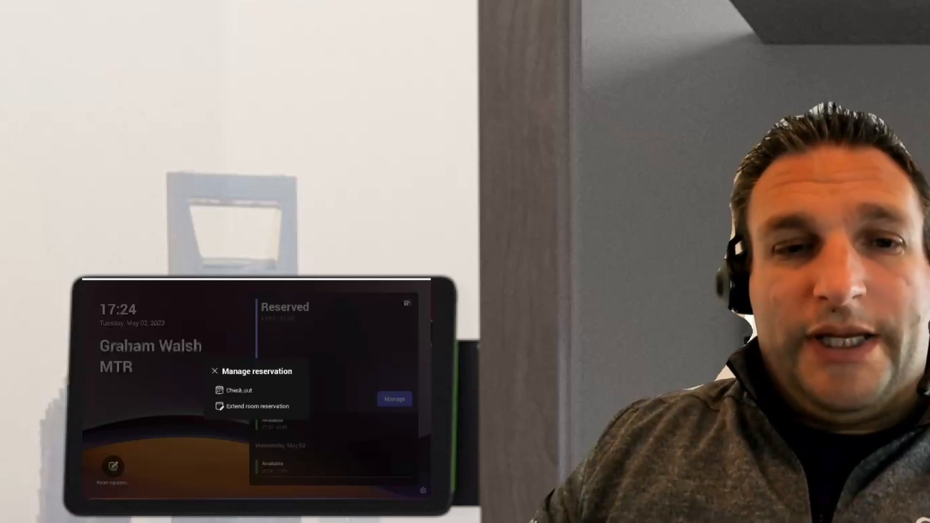
click(238, 390)
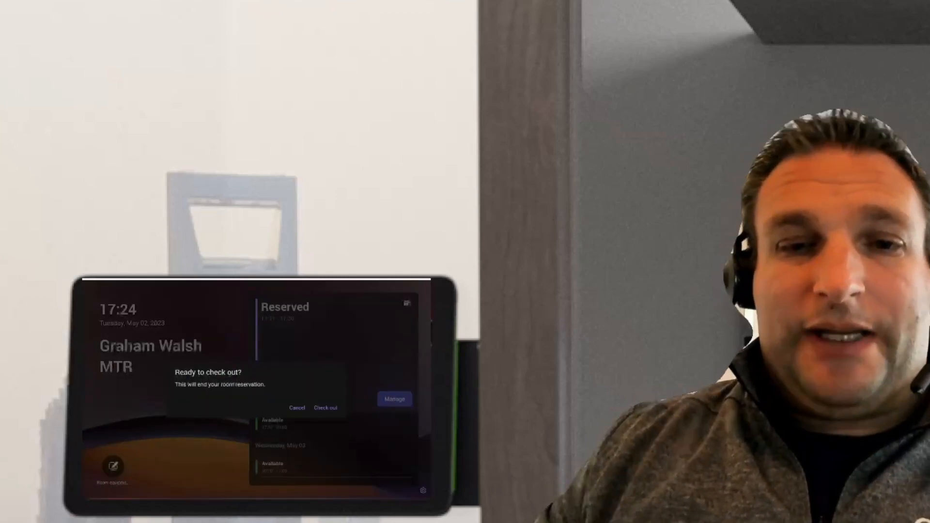
click(325, 407)
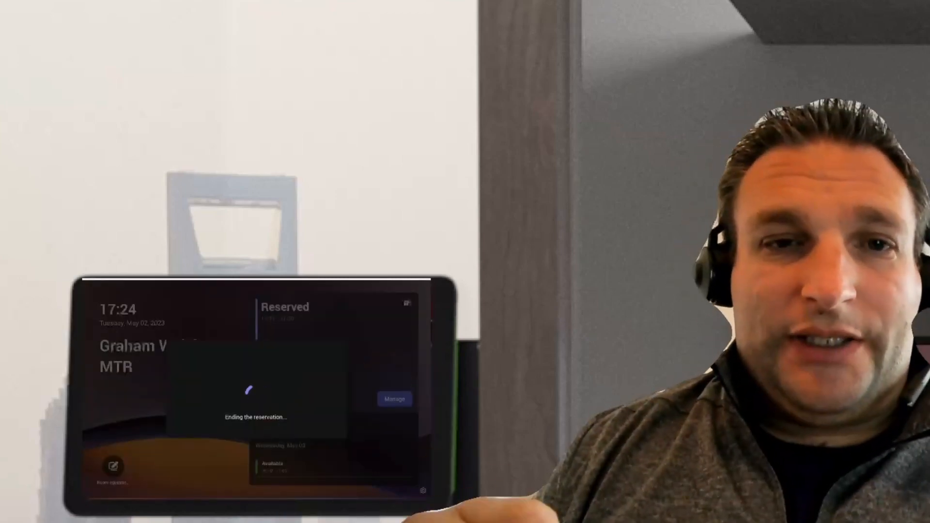